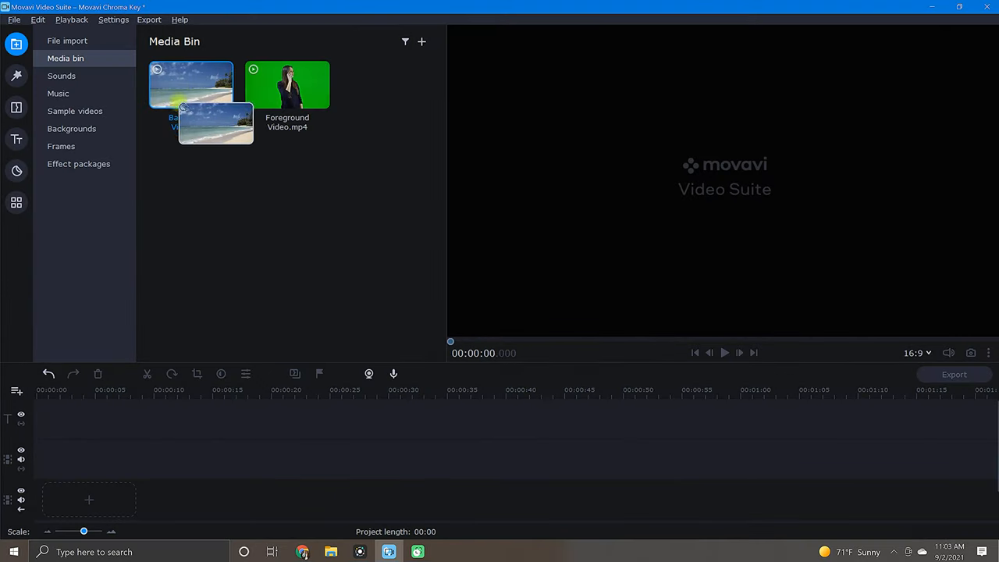
Step: Place Background Video.mp4 on the main track with Foreground Video.mp4 on the overlay track above
drag(190, 85, 90, 500)
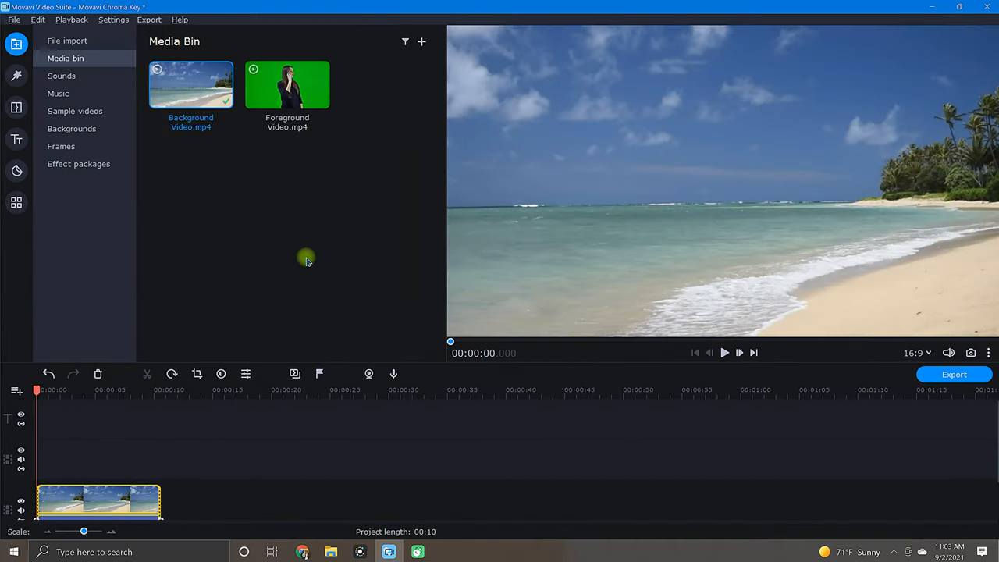
drag(287, 84, 78, 468)
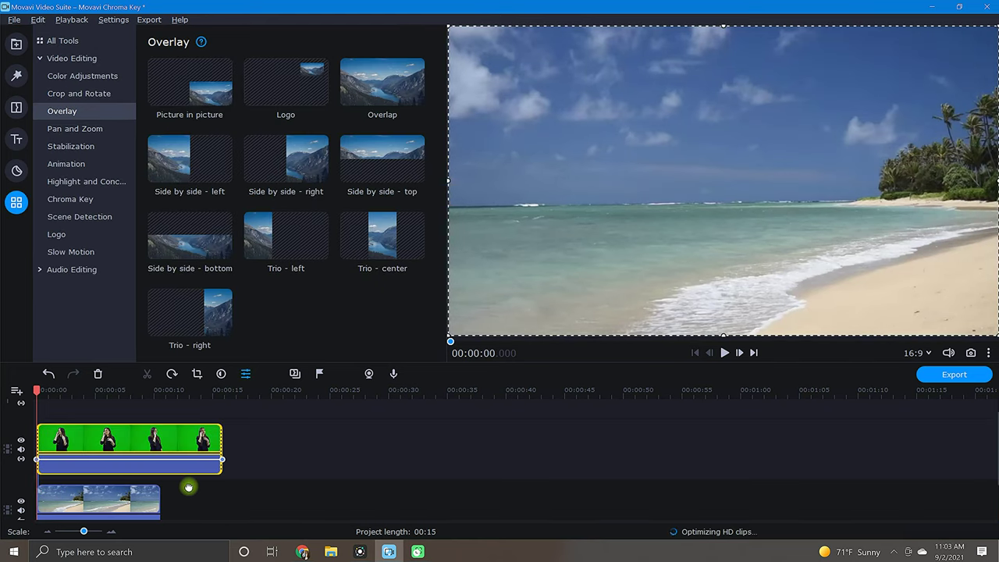
click(72, 57)
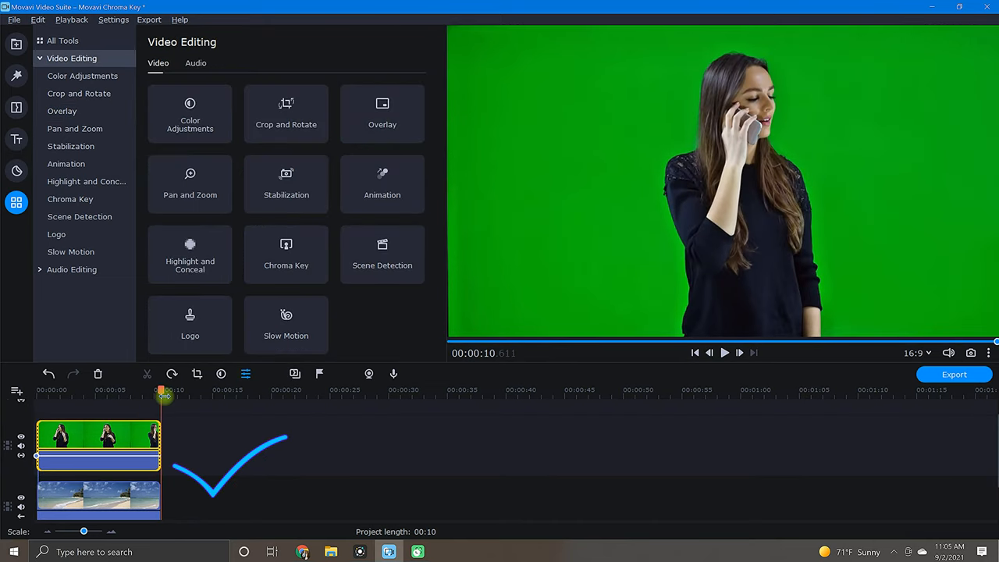
click(16, 44)
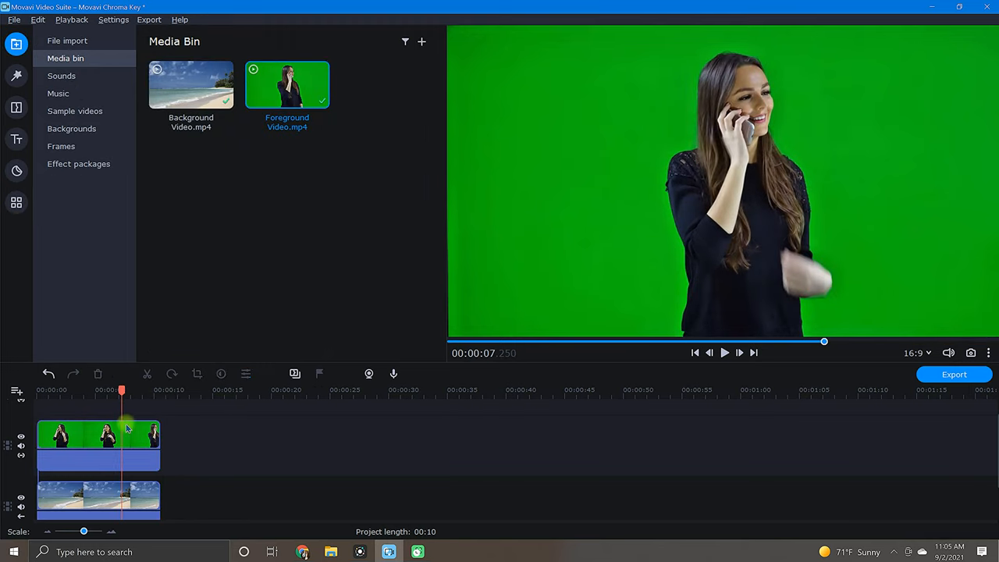
click(97, 437)
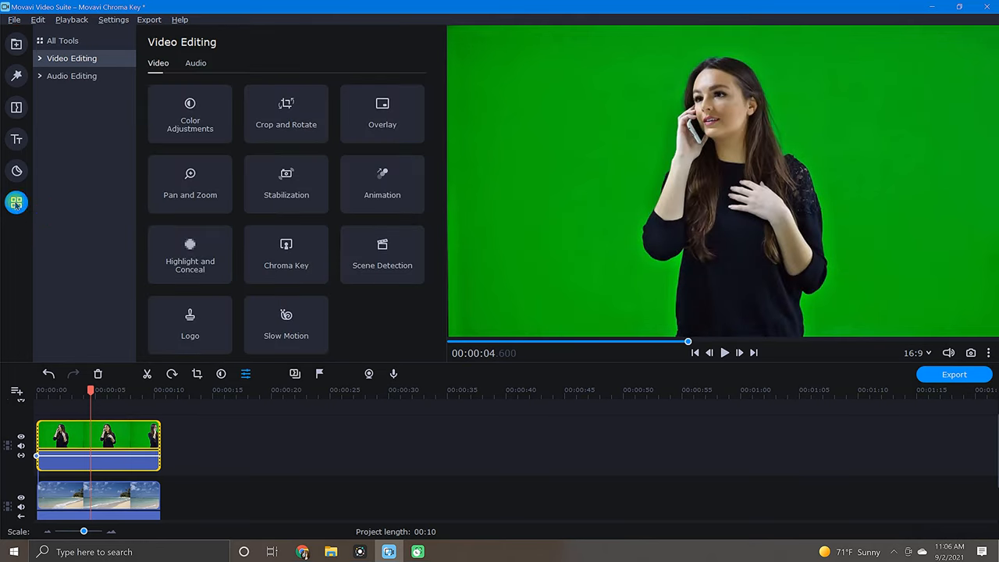
click(72, 58)
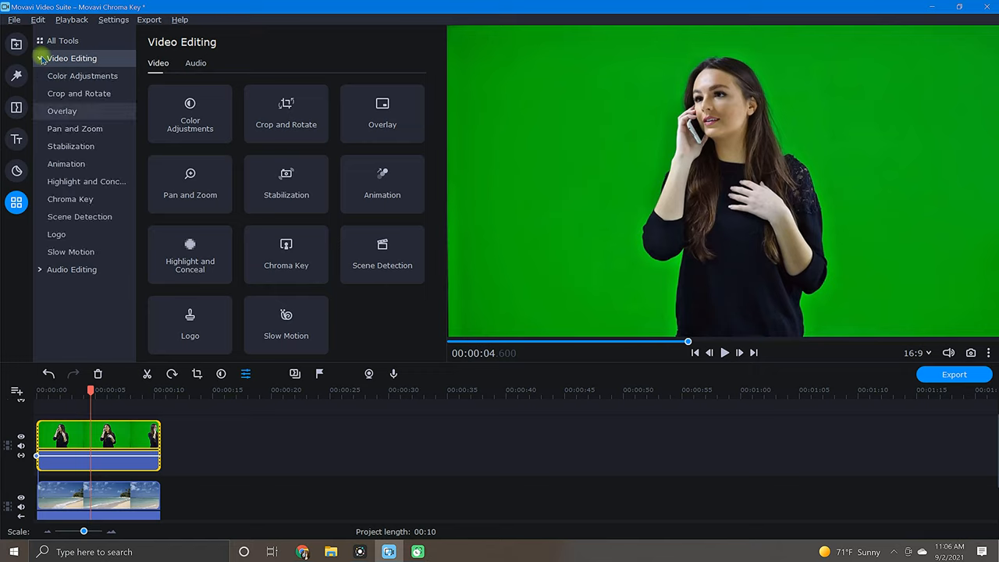
mouse_move(87, 181)
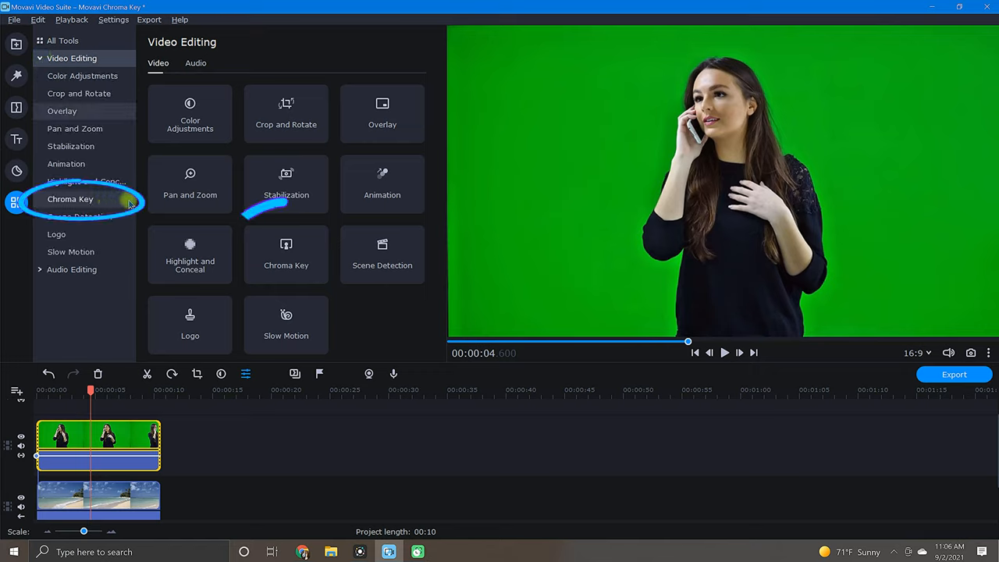
Step: Apply Chroma Key to the green backdrop and play then pause the composited preview
click(286, 253)
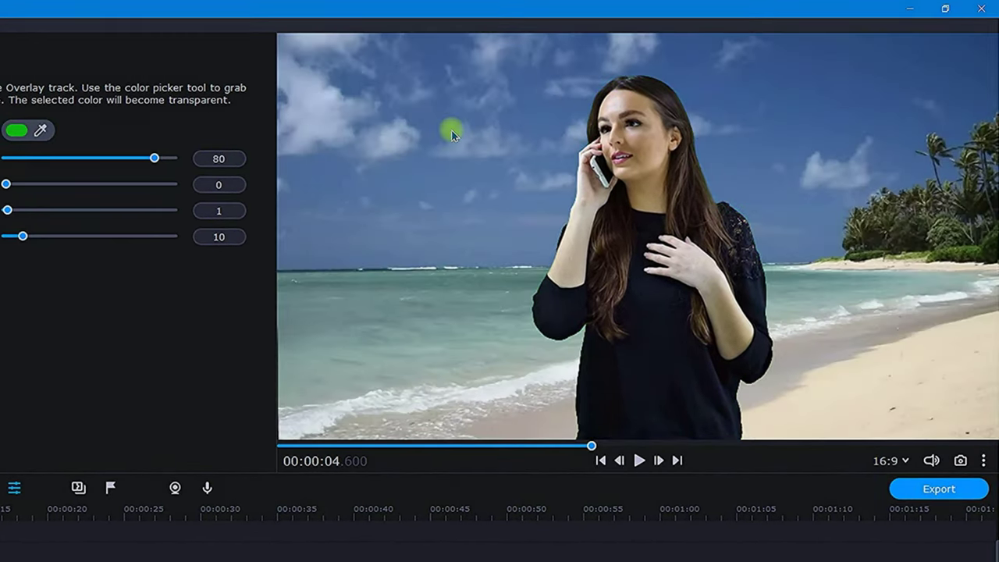
click(639, 459)
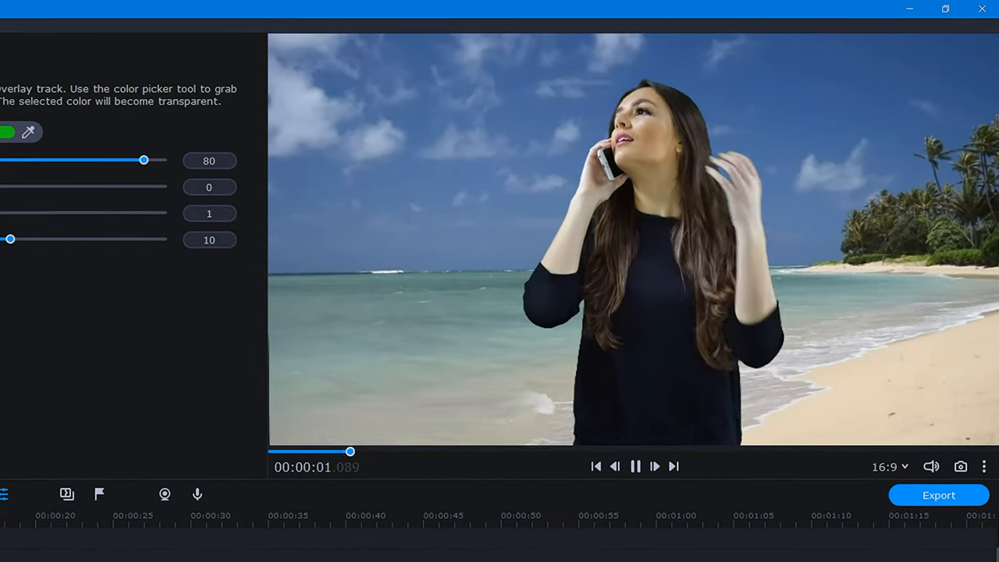
click(635, 465)
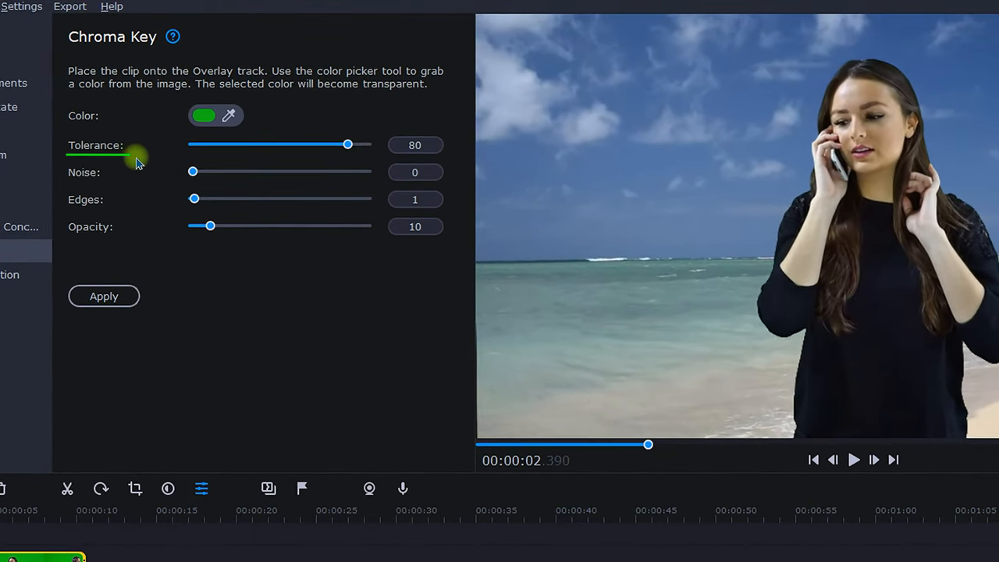
mouse_move(111, 200)
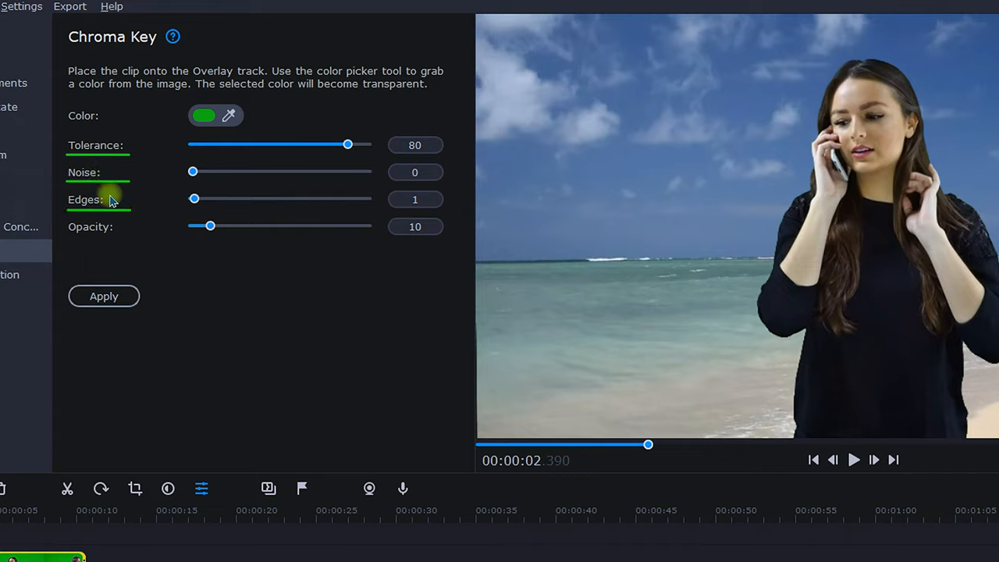
mouse_move(121, 231)
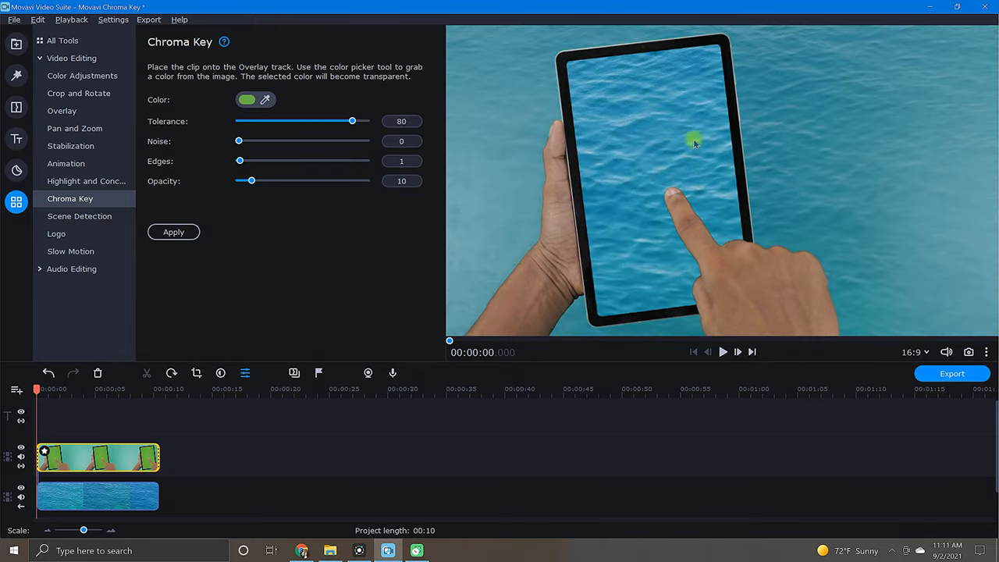
mouse_move(950, 134)
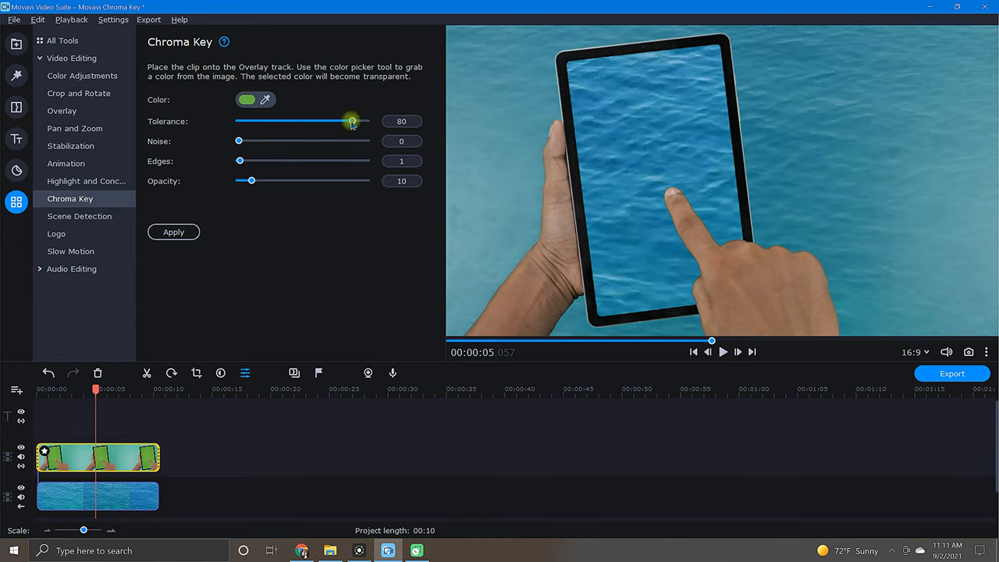
Step: Lower the Chroma Key tolerance on the tablet clip from 80 down to 56
drag(353, 122, 296, 130)
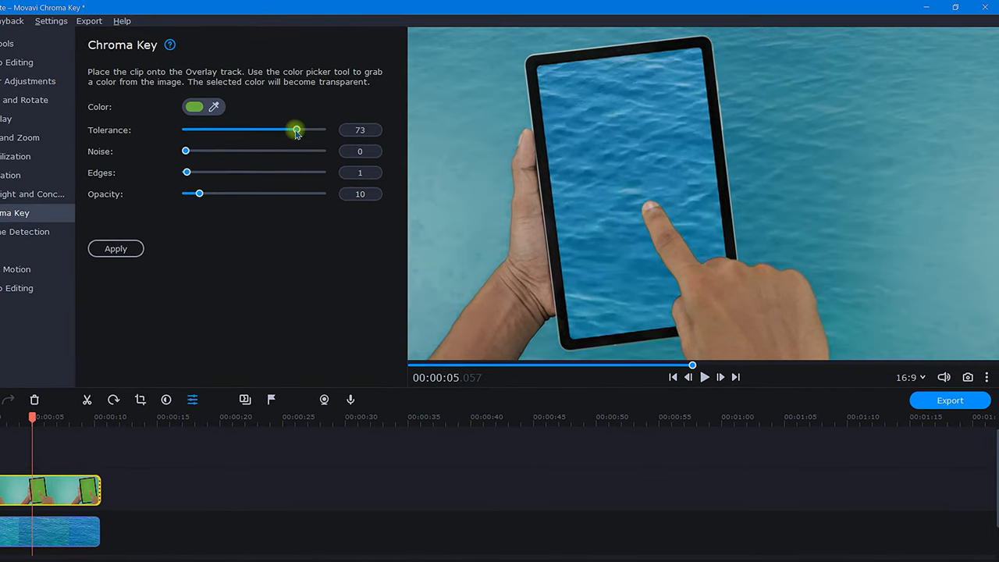
drag(295, 130, 268, 130)
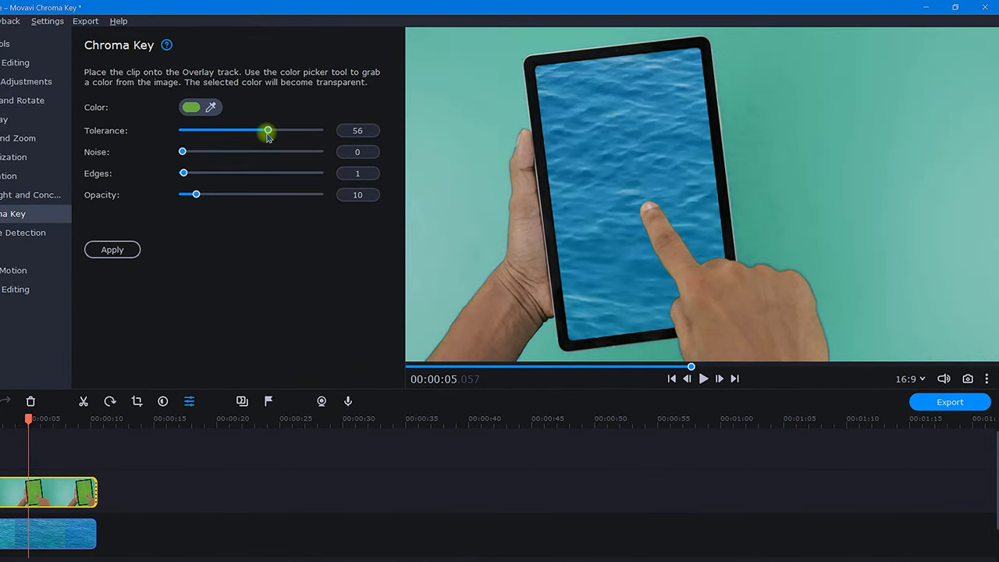